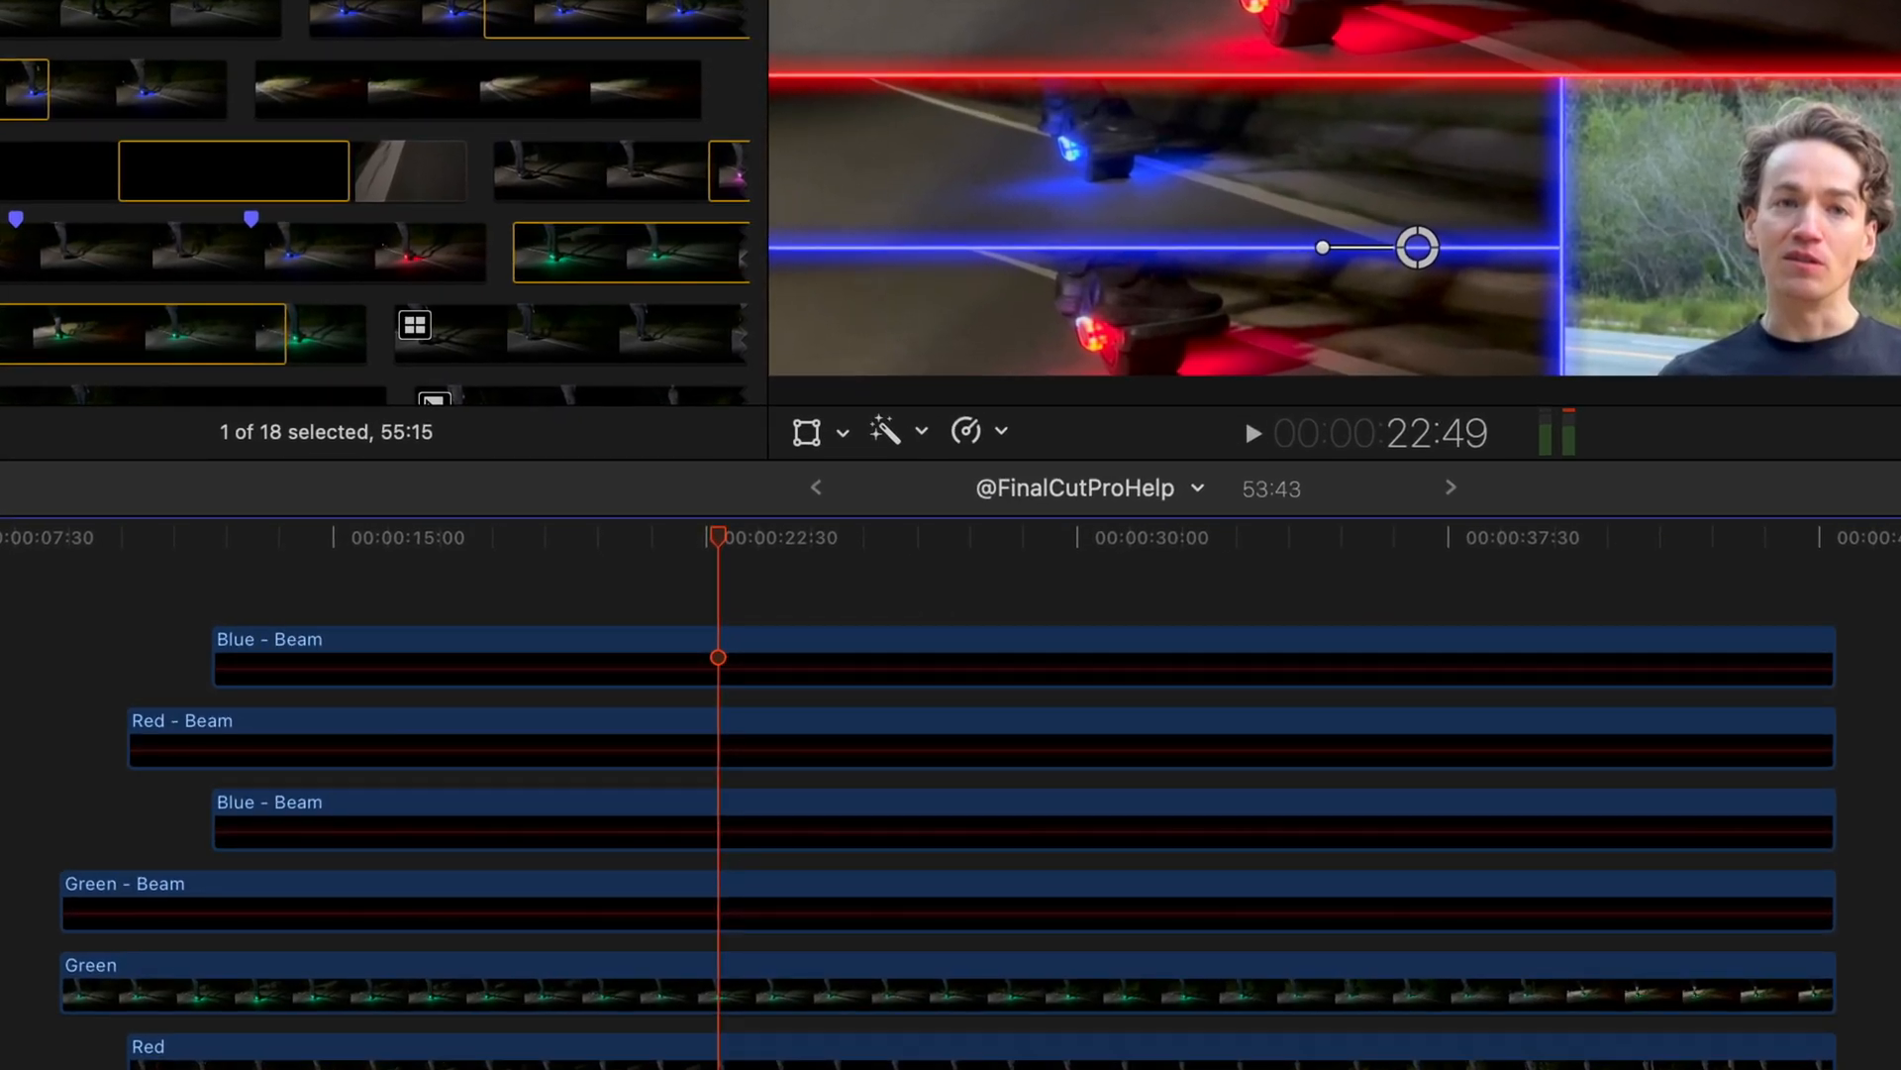
Add an adjustment clip above the stacked beam clips using Option+A.
{"action": "key", "text": "option+a"}
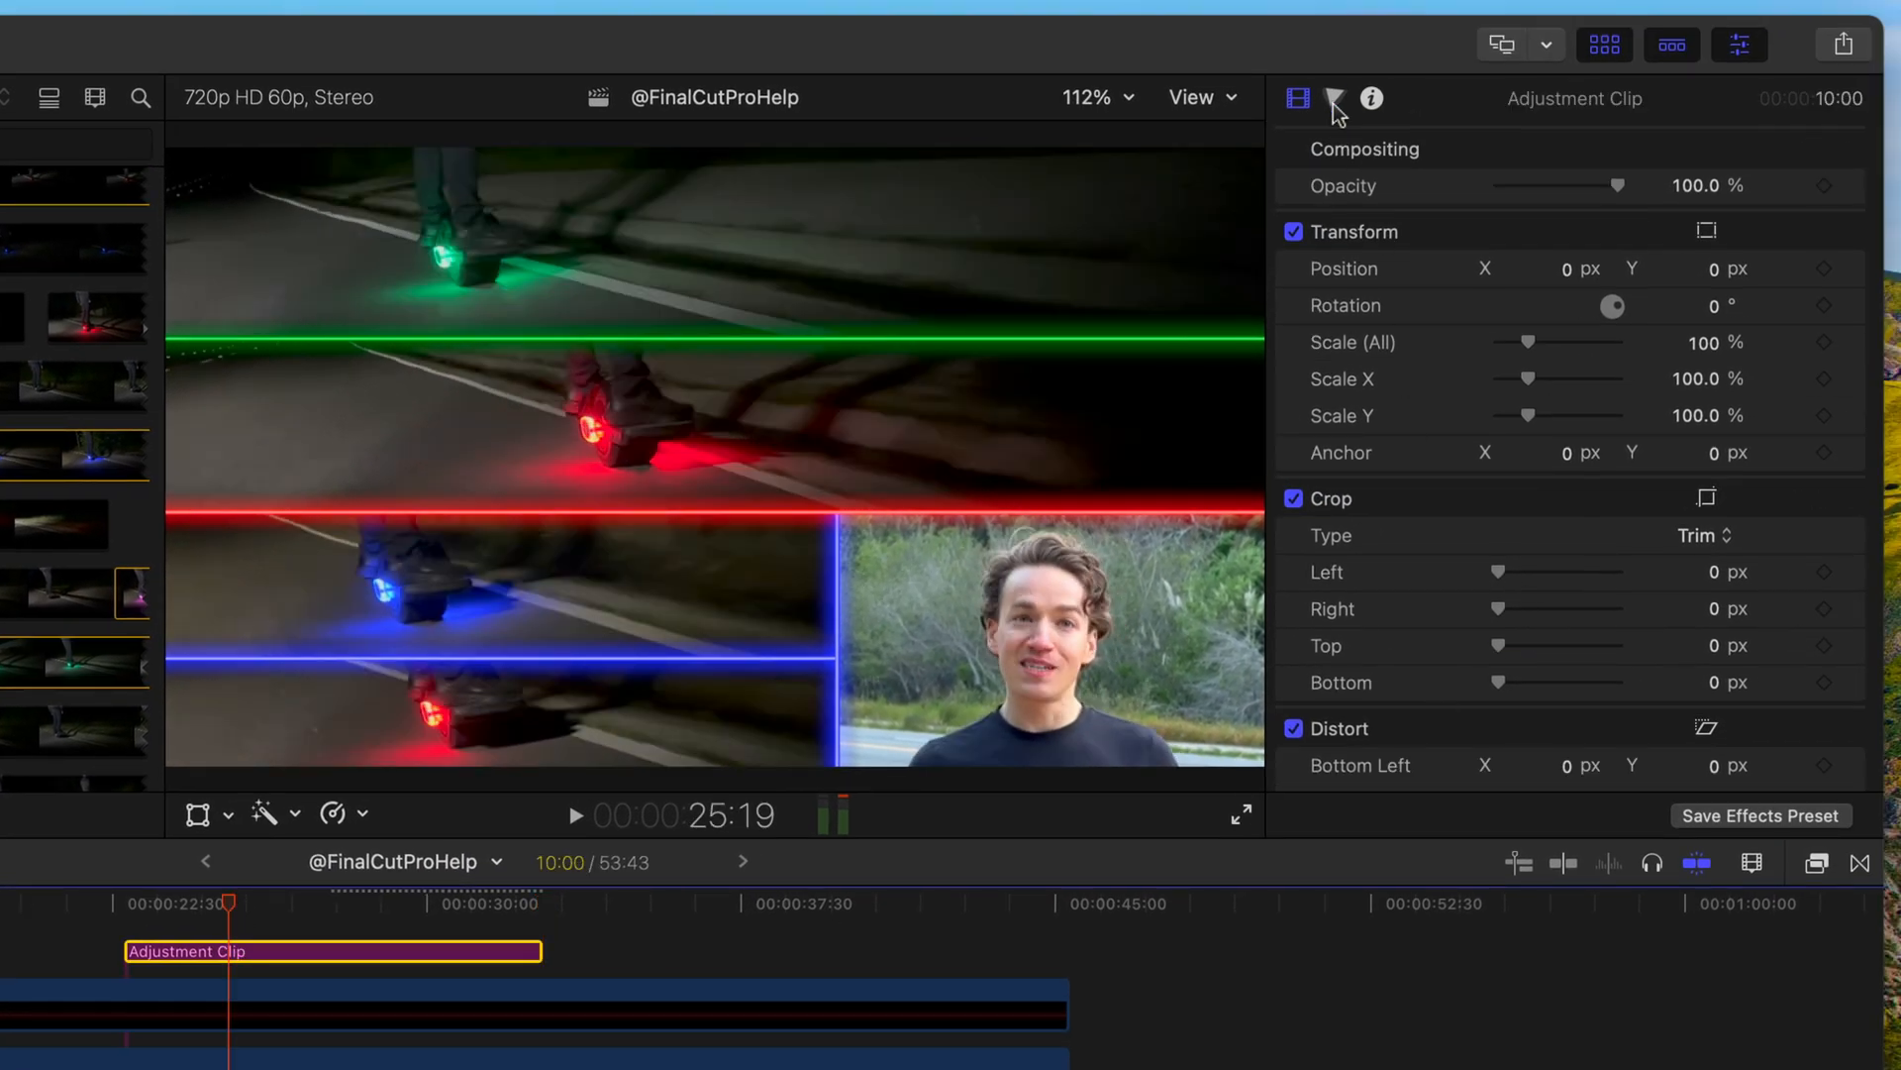
Apply Color Board 1 to the adjustment clip and nudge the Global puck for a slight colour shift.
{"action": "left_click", "coordinate": [1332, 99]}
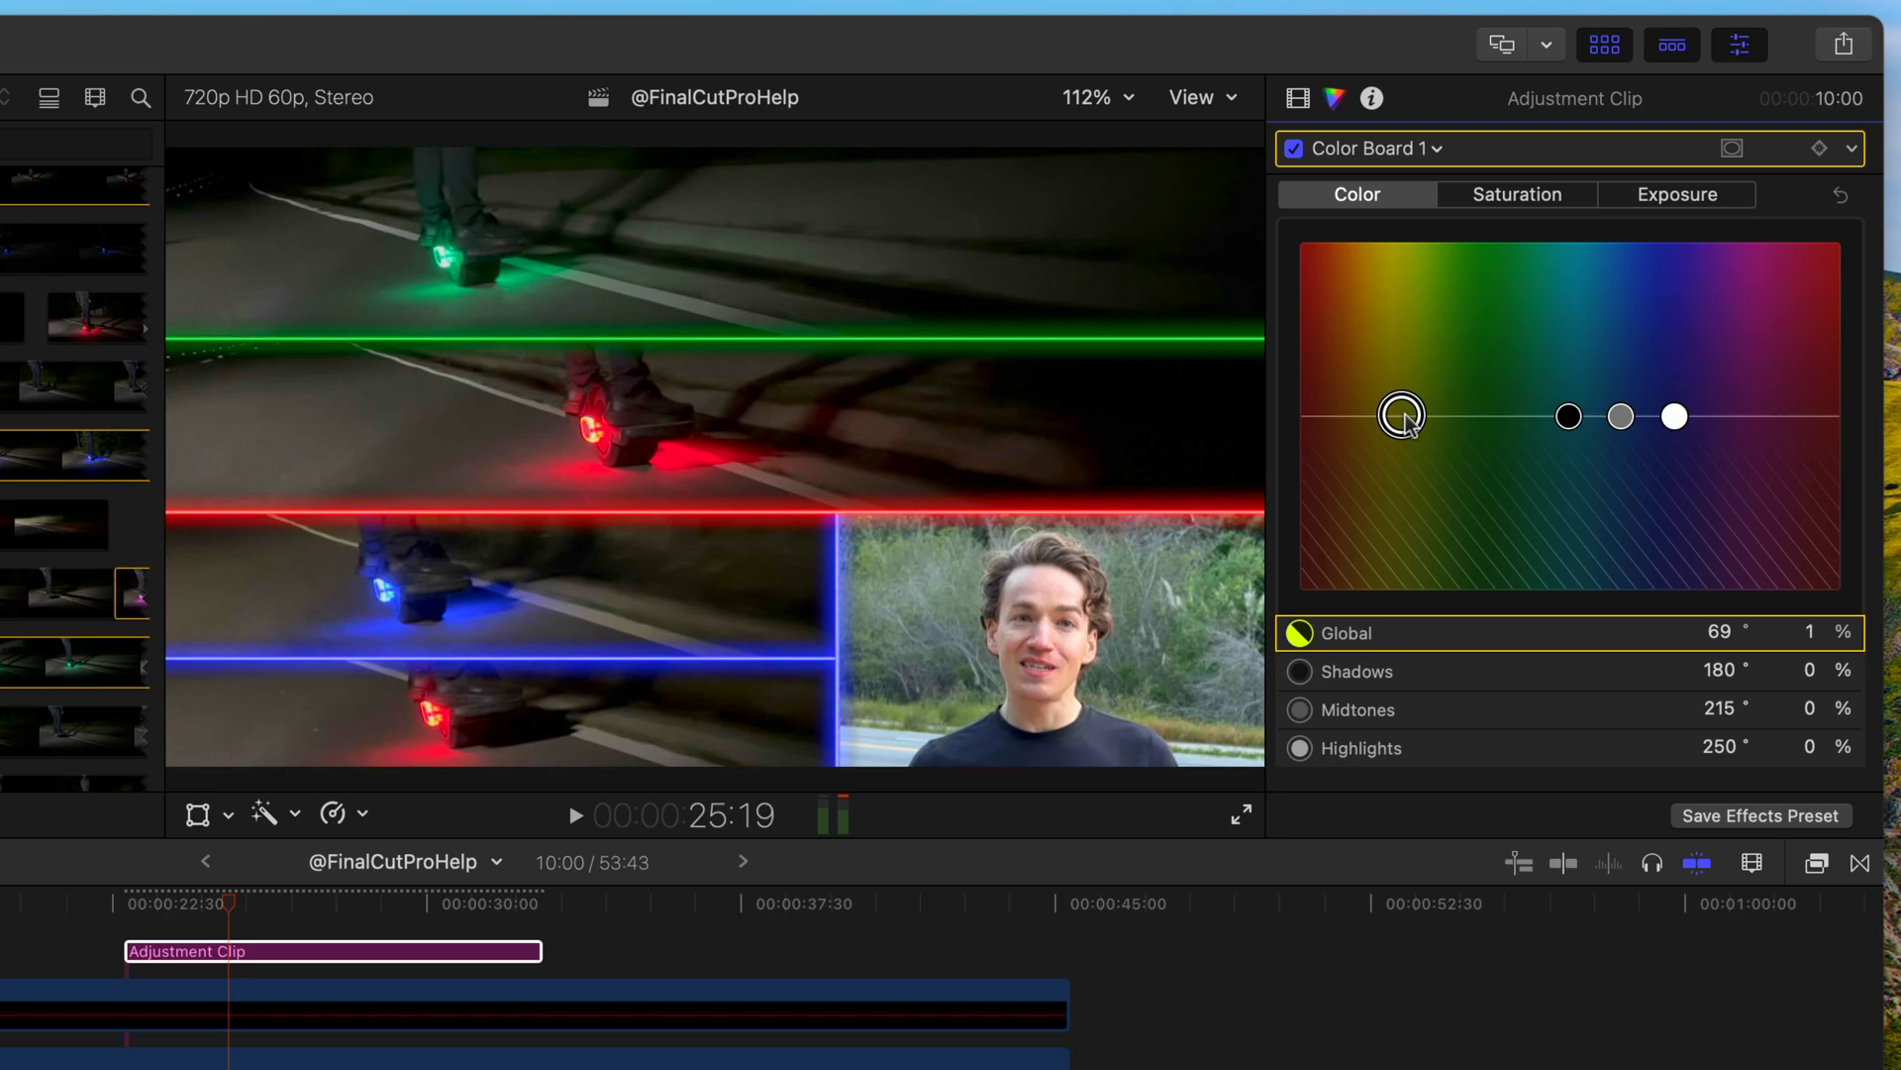
{"action": "left_click", "coordinate": [1515, 194]}
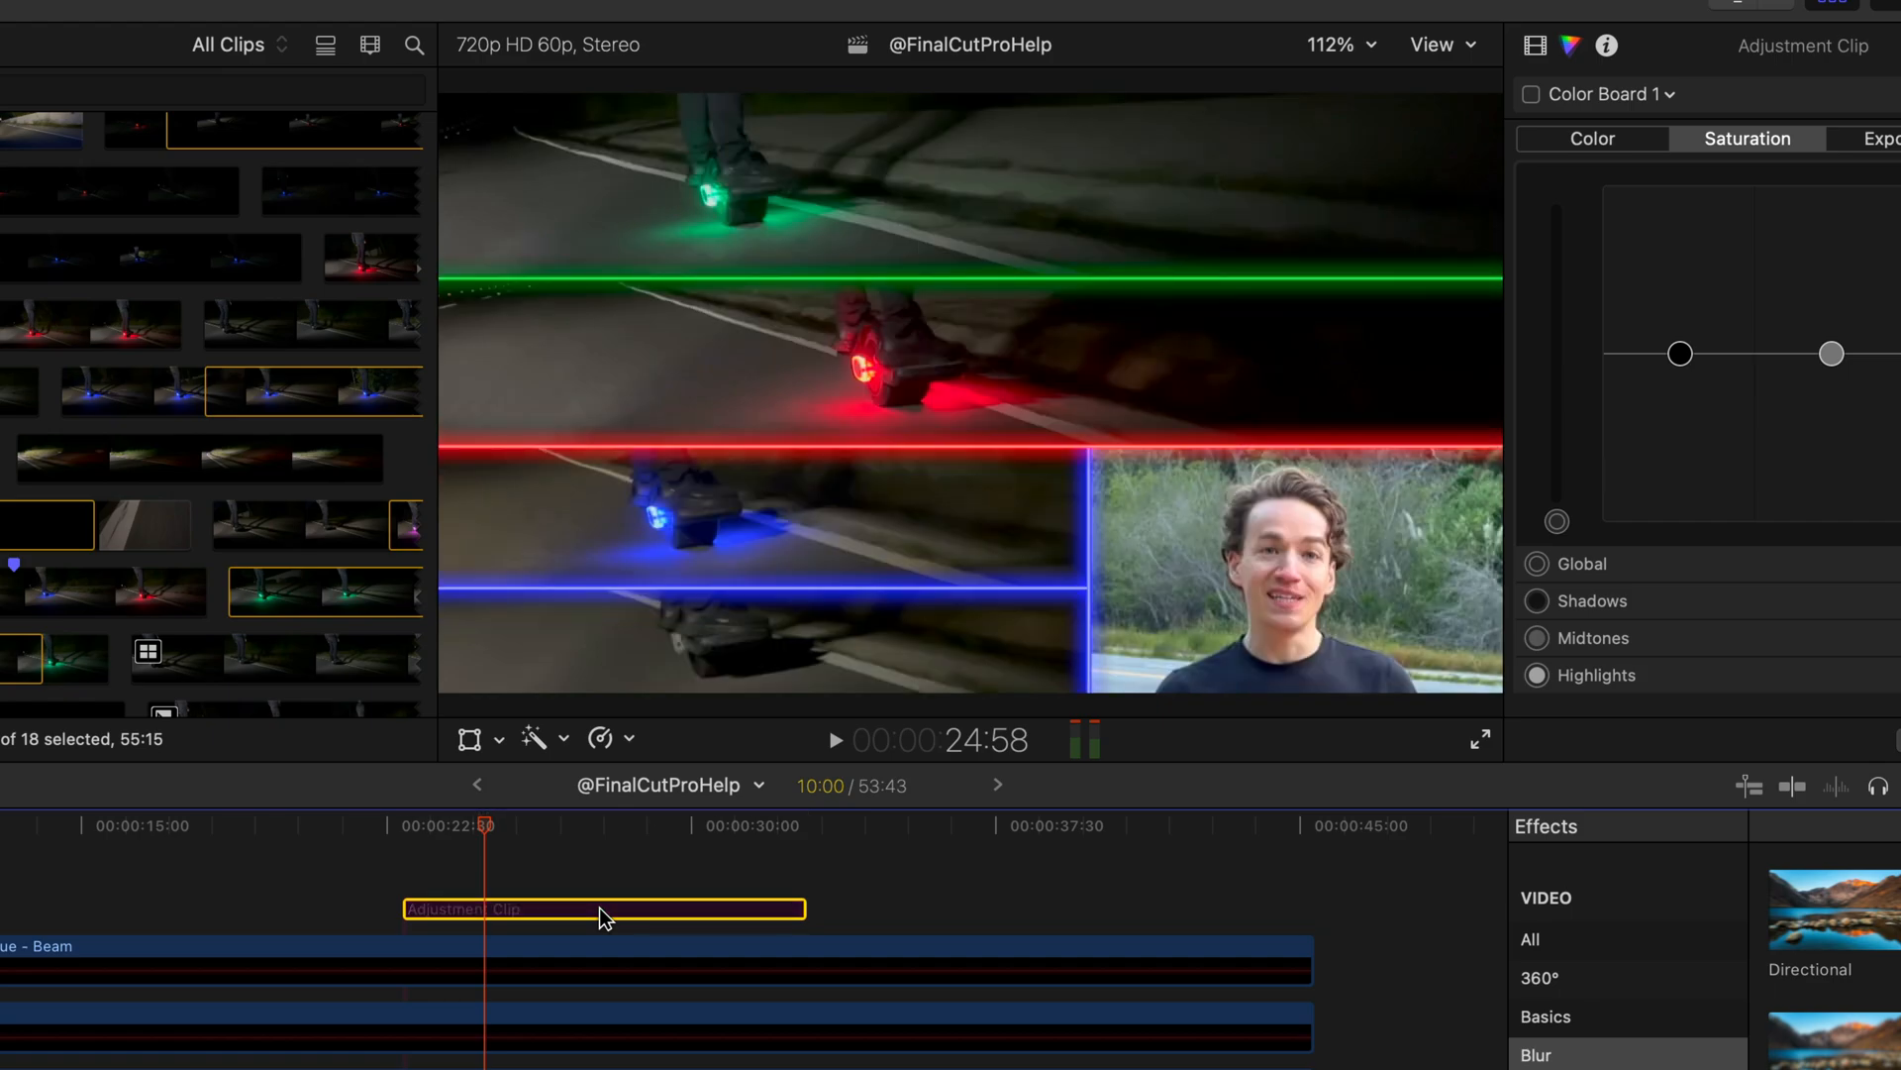
{"action": "mouse_move", "coordinate": [531, 905]}
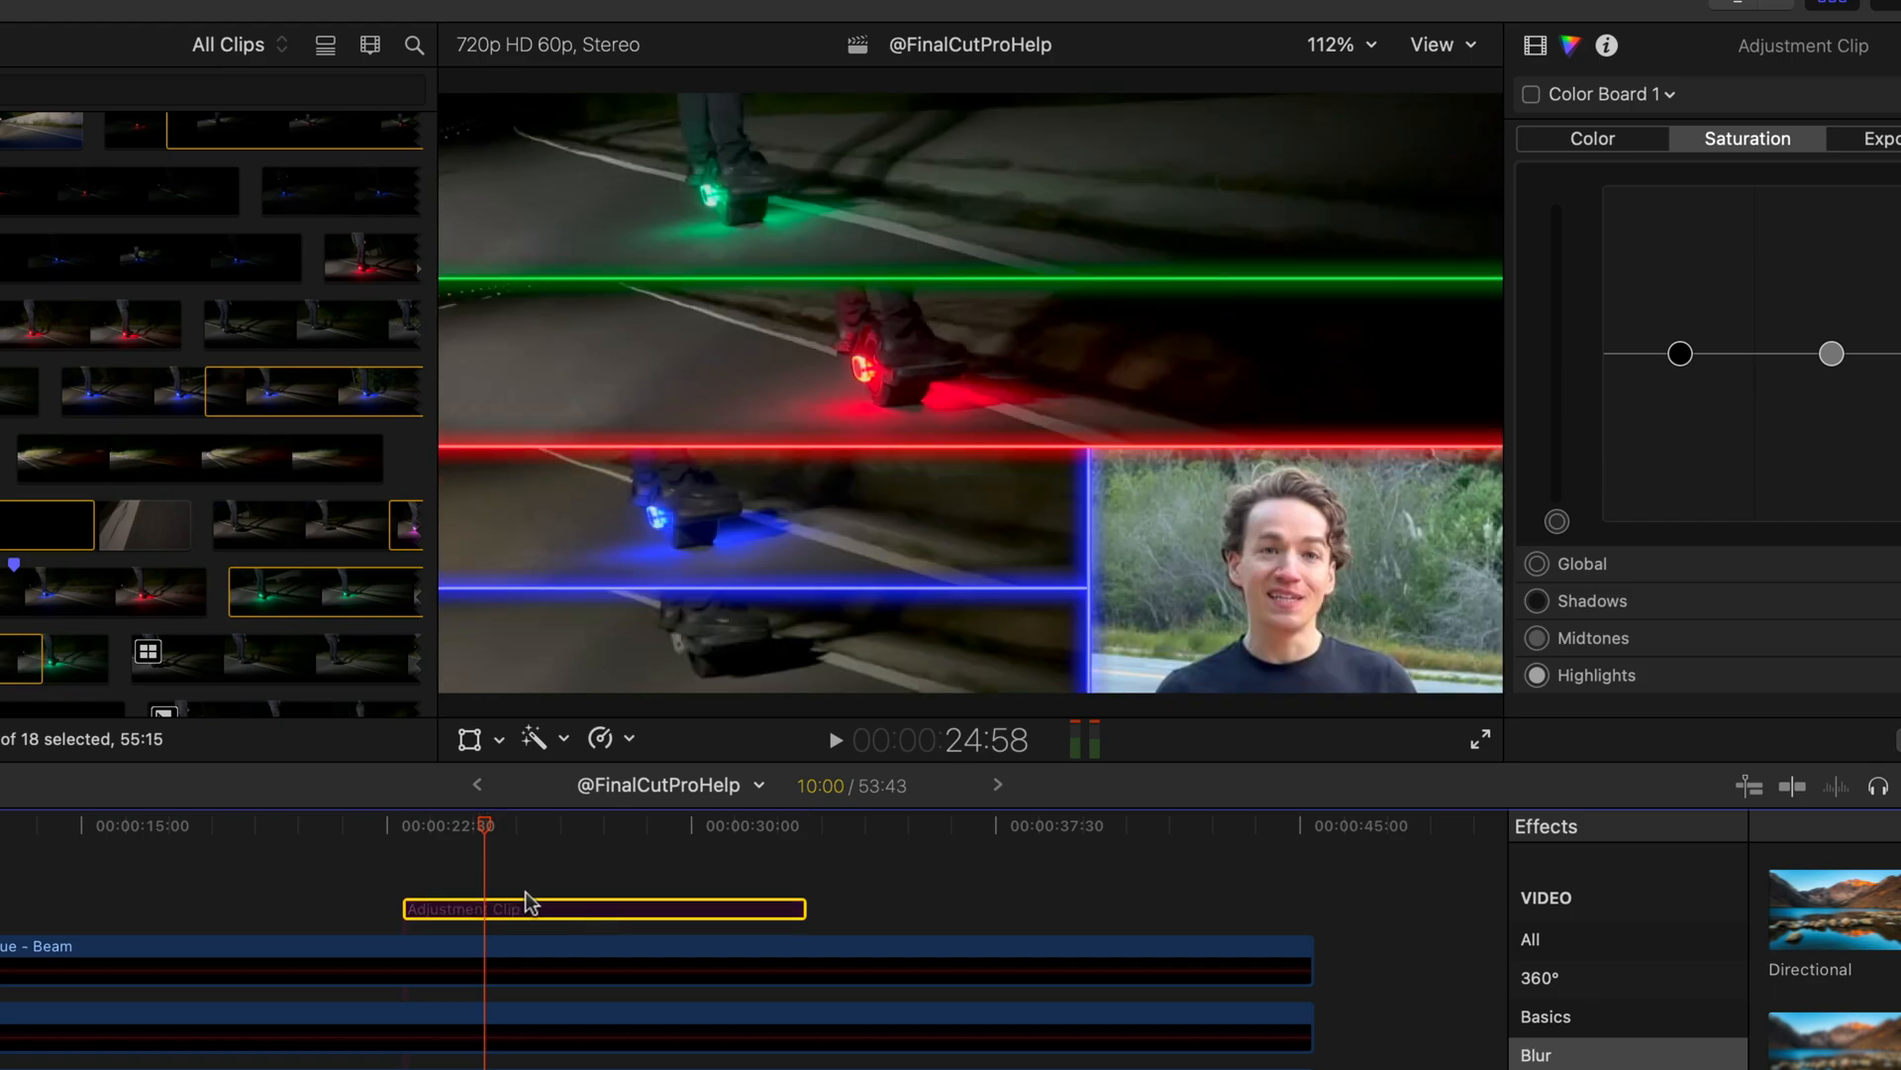
Move the adjustment clip earlier, before 00:00:22:30, and preview the split-screen edit.
{"action": "left_click", "coordinate": [63, 824]}
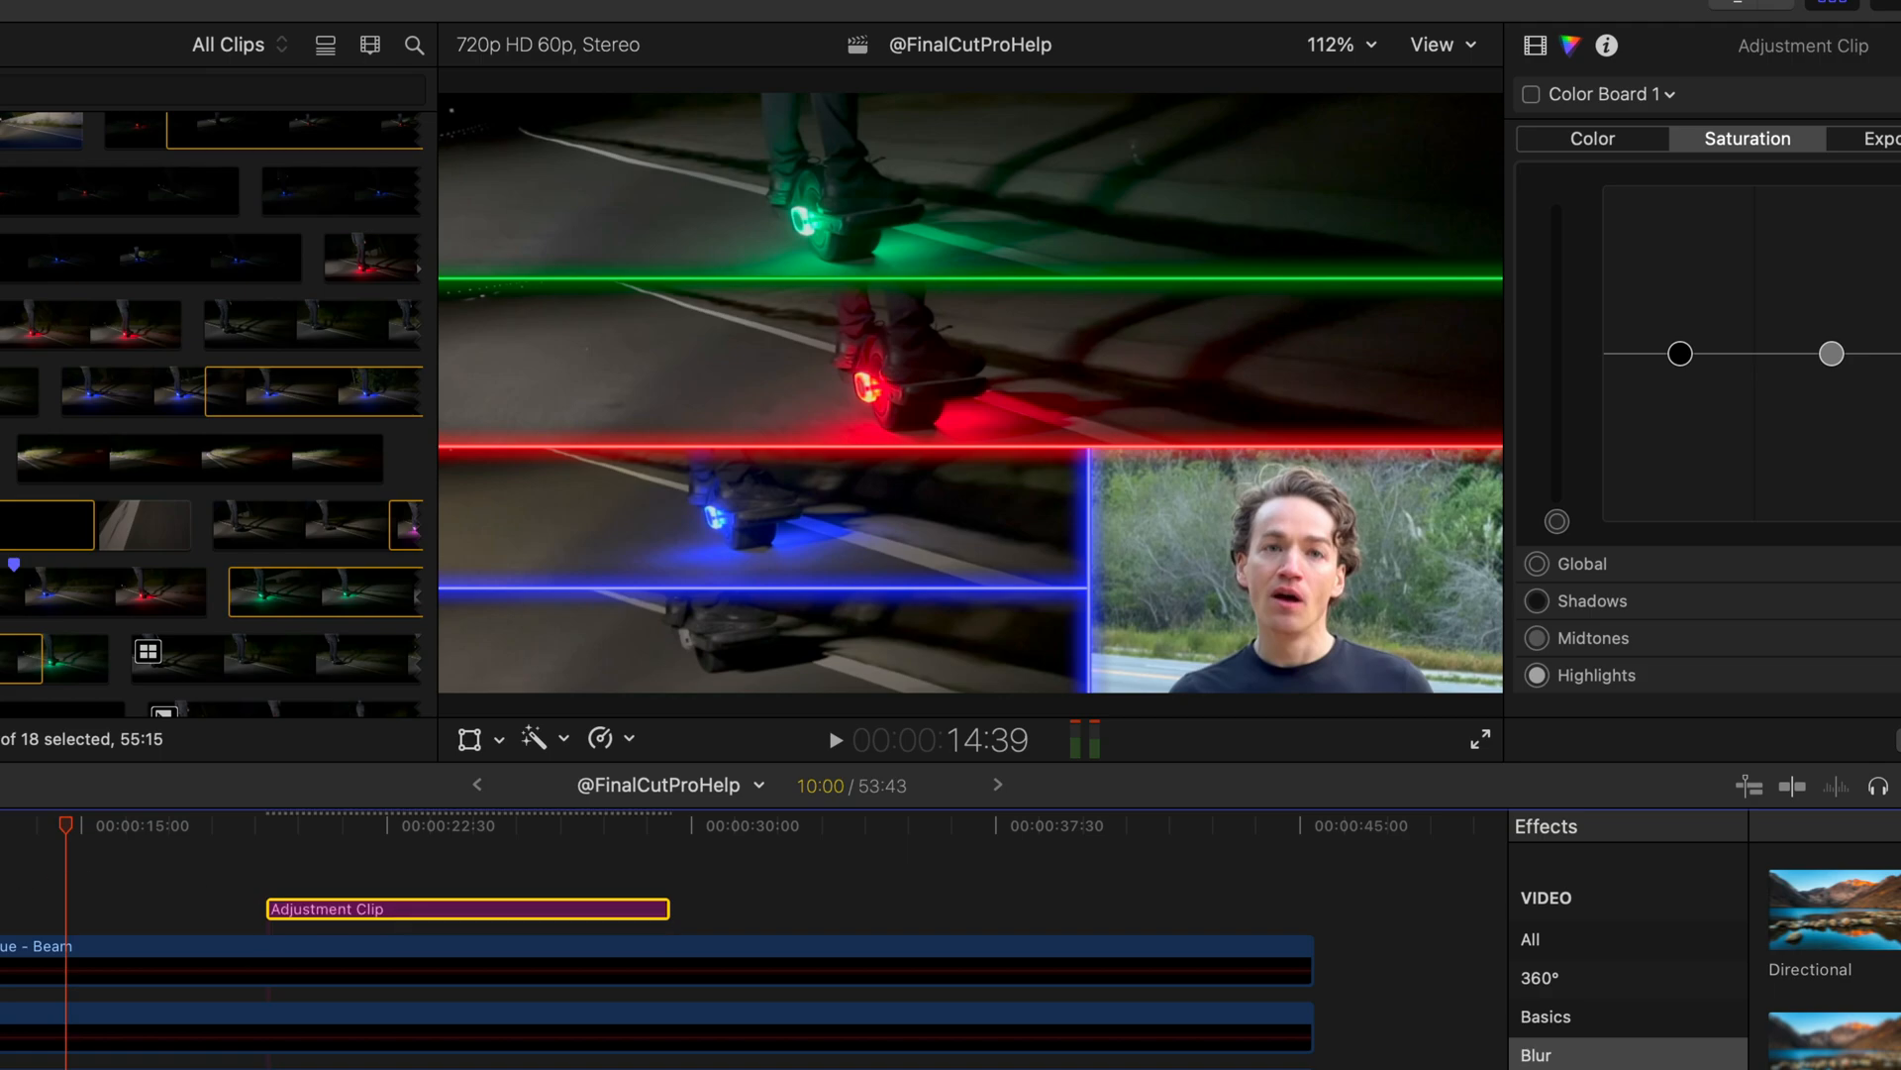
{"action": "left_click", "coordinate": [835, 739]}
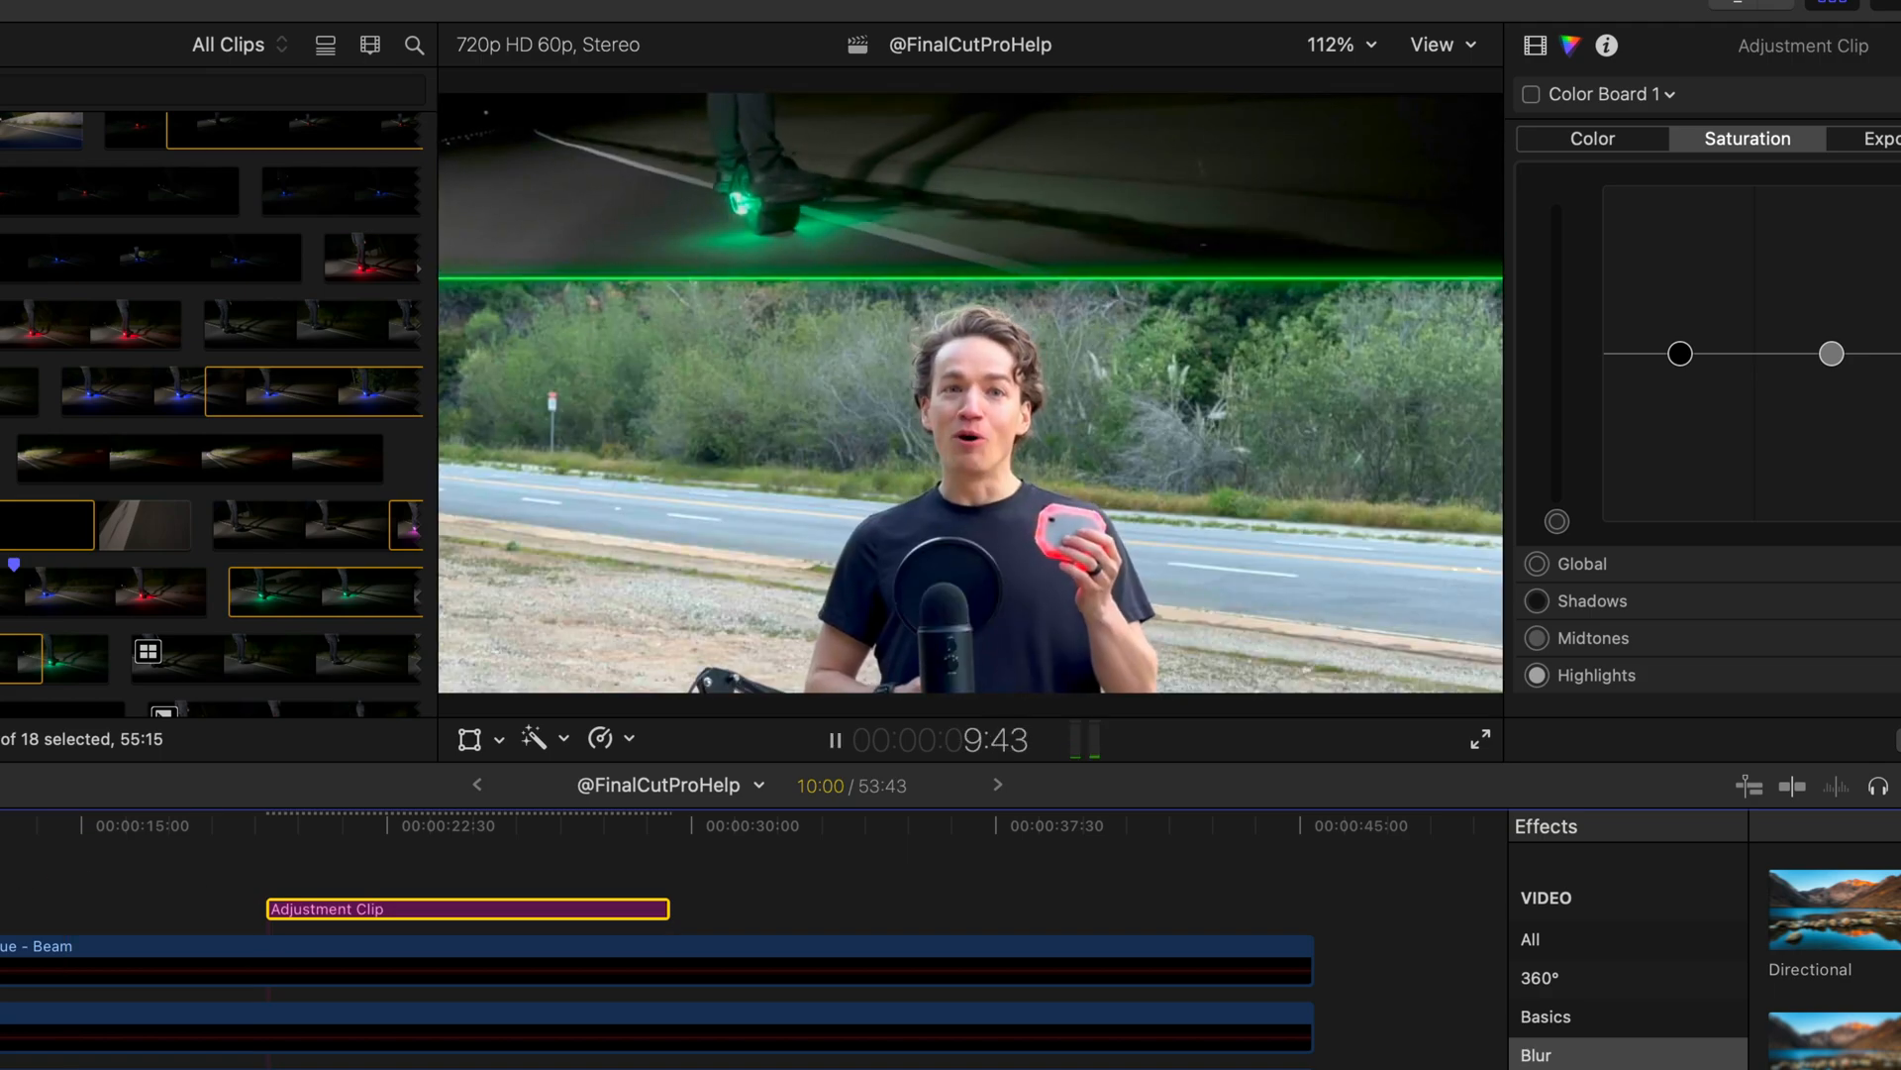